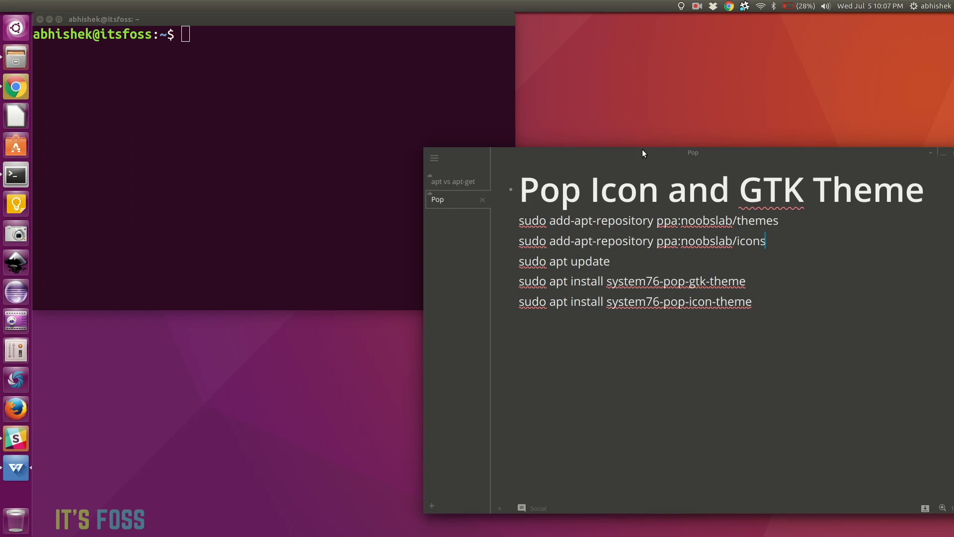
pyautogui.moveTo(546, 188)
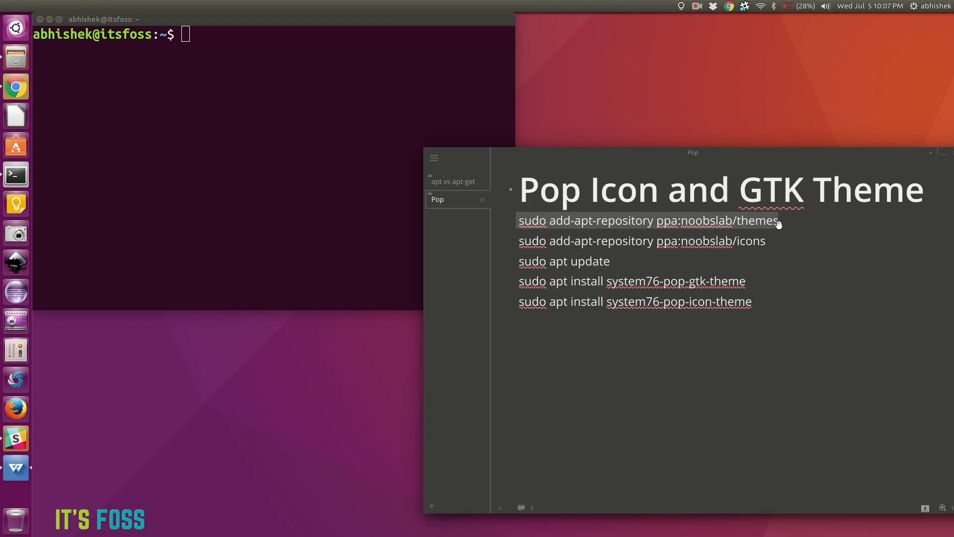
pyautogui.moveTo(320, 67)
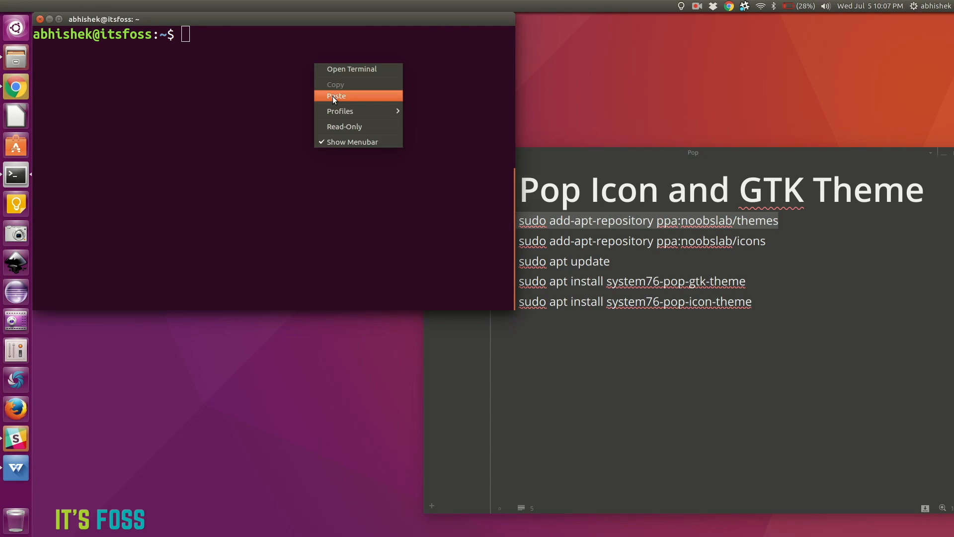
# Step: Paste and run the command adding the noobslab themes PPA, confirming the prompt
pyautogui.click(336, 96)
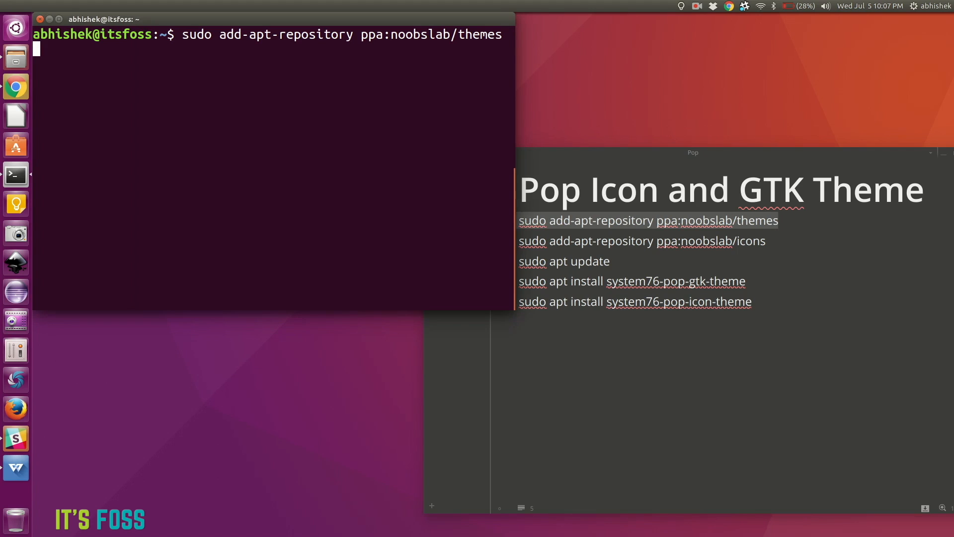
pyautogui.press('Return')
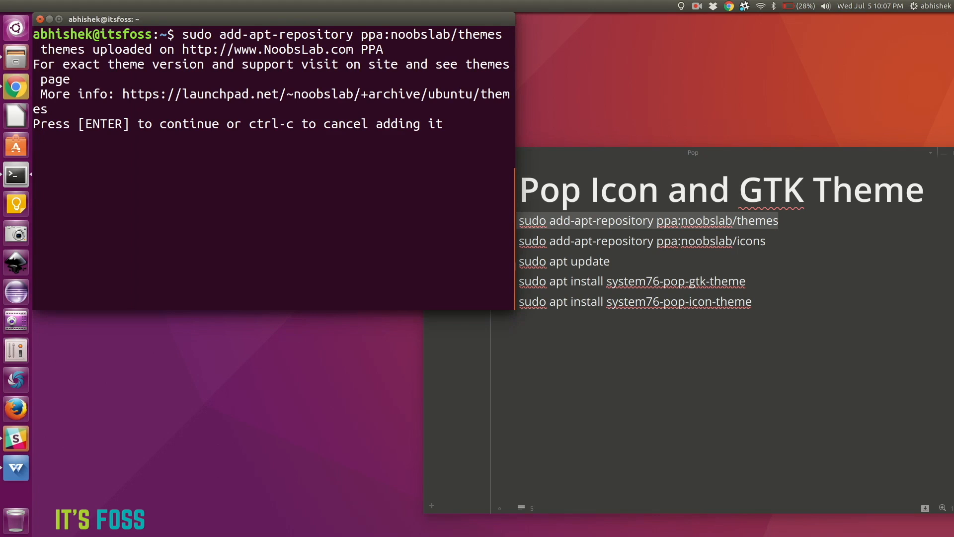
pyautogui.press('Return')
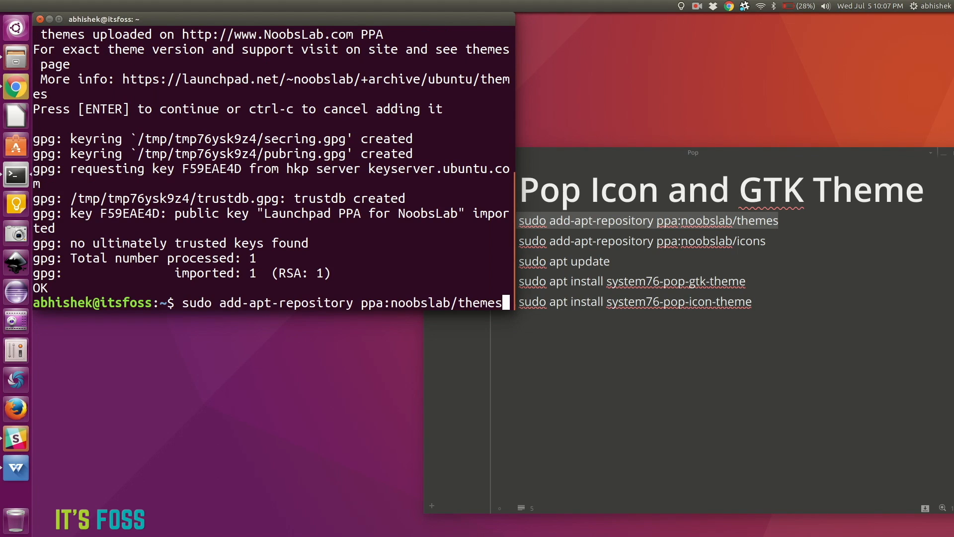
# Step: Add the noobslab icons PPA by editing the recalled command, then begin typing sudo apt update
pyautogui.press('Backspace')
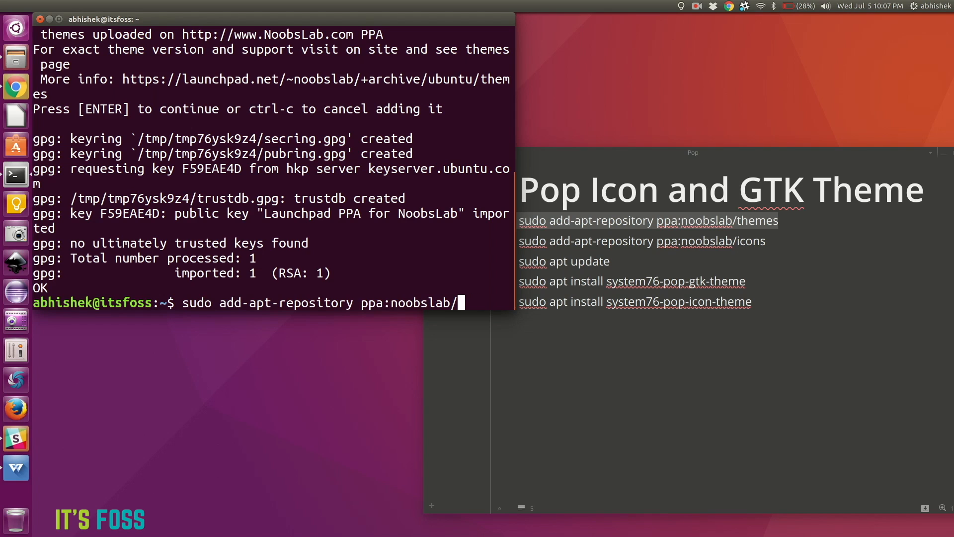
pyautogui.write('icons')
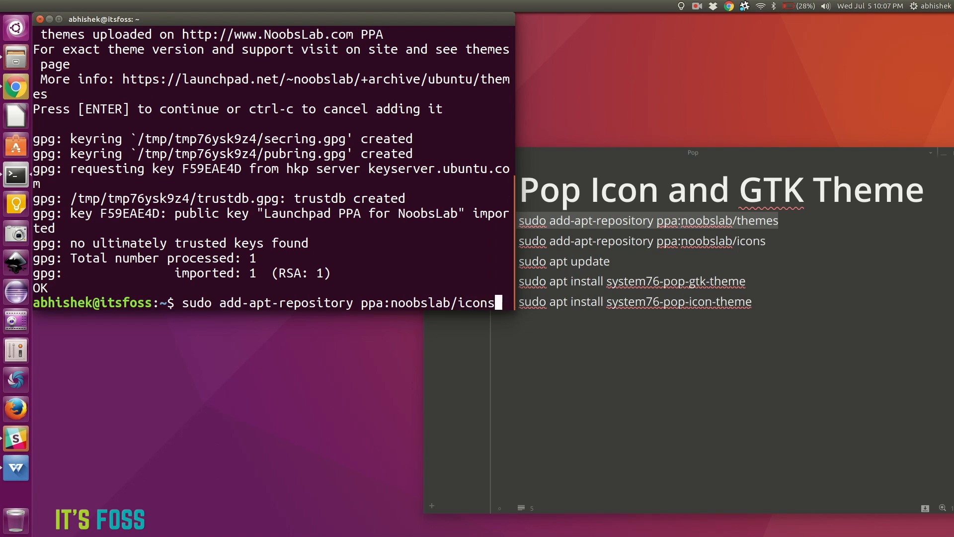
pyautogui.press('Return')
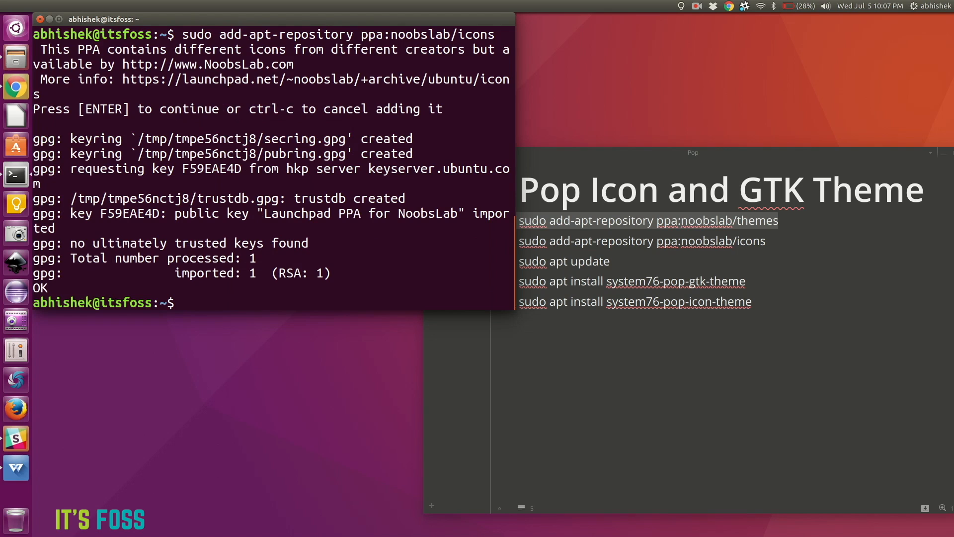
pyautogui.write('sudo a')
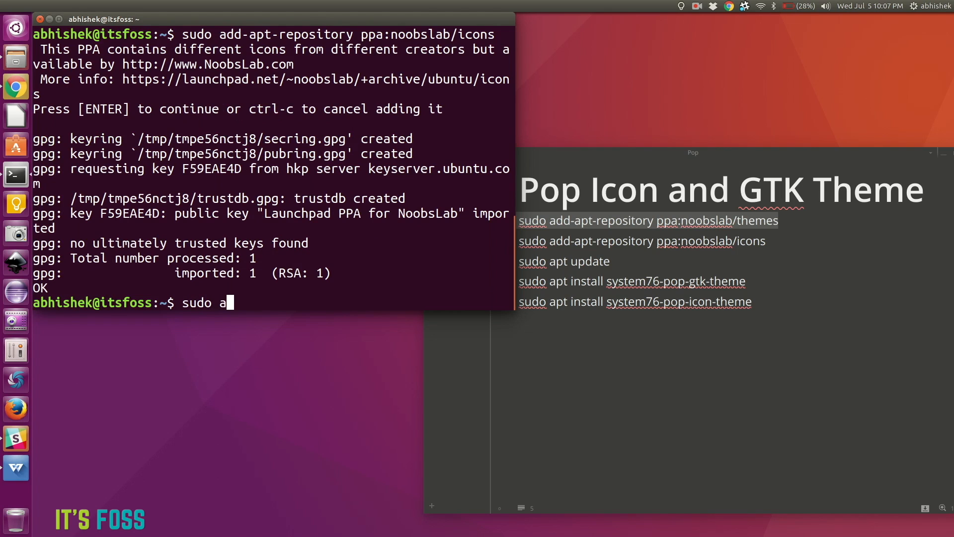
pyautogui.write('pt upd')
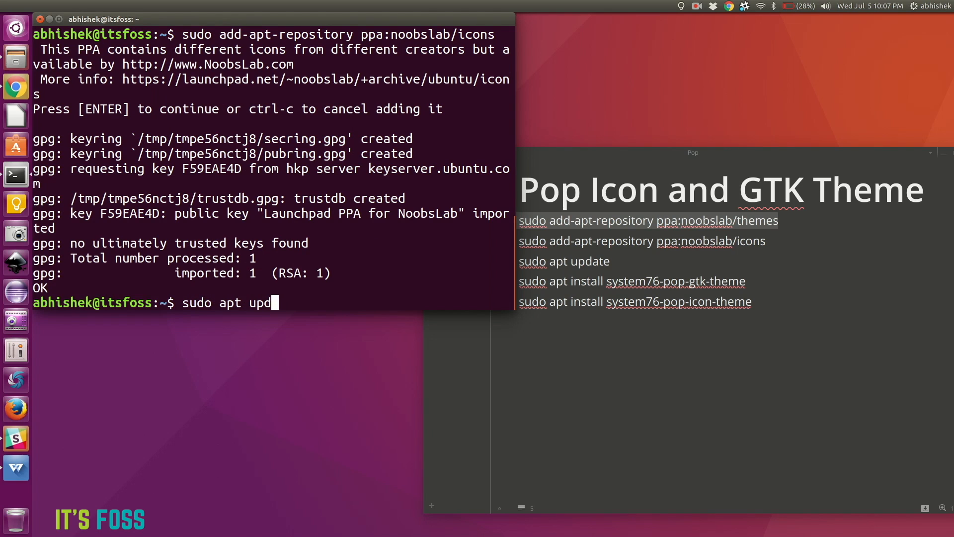
# Step: Run sudo apt update to fetch the new noobslab package lists
pyautogui.press('Return')
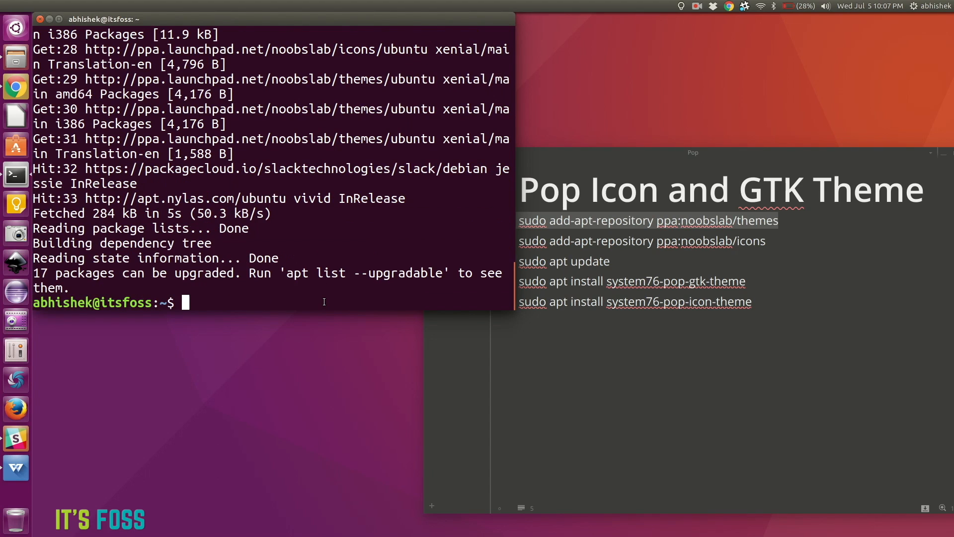
# Step: Enter sudo apt install system76-pop-icon-theme system76-pop-gtk-theme
pyautogui.write('sudo a')
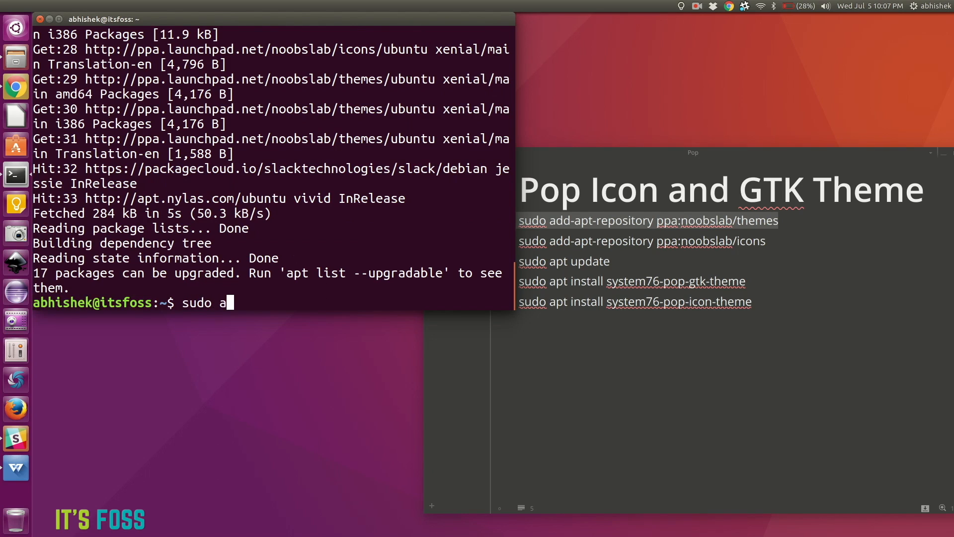
pyautogui.write('pt inst')
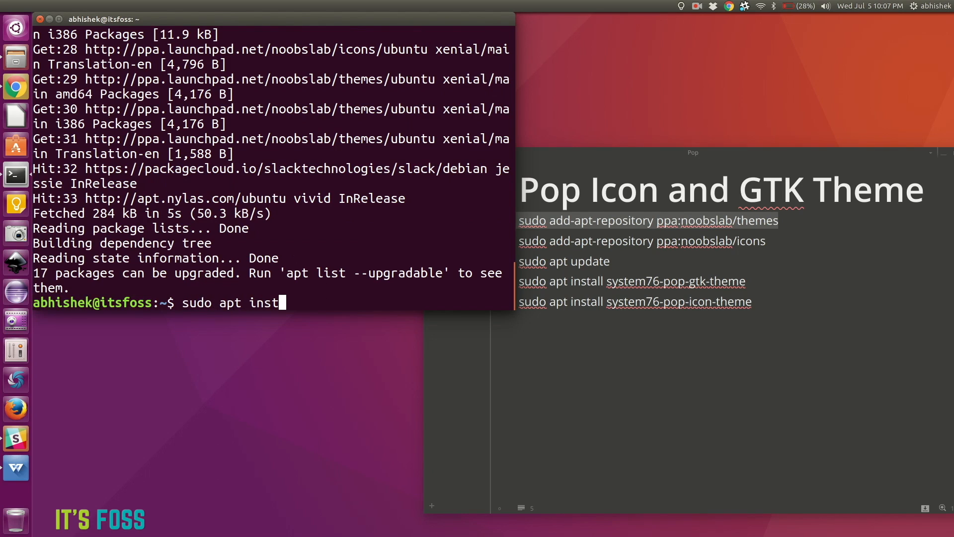
pyautogui.write('all')
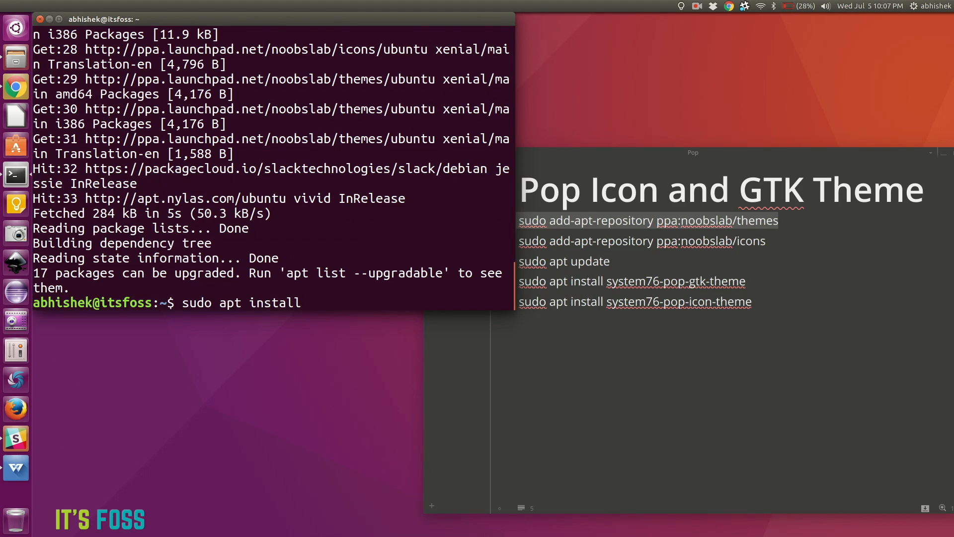
pyautogui.write('system7')
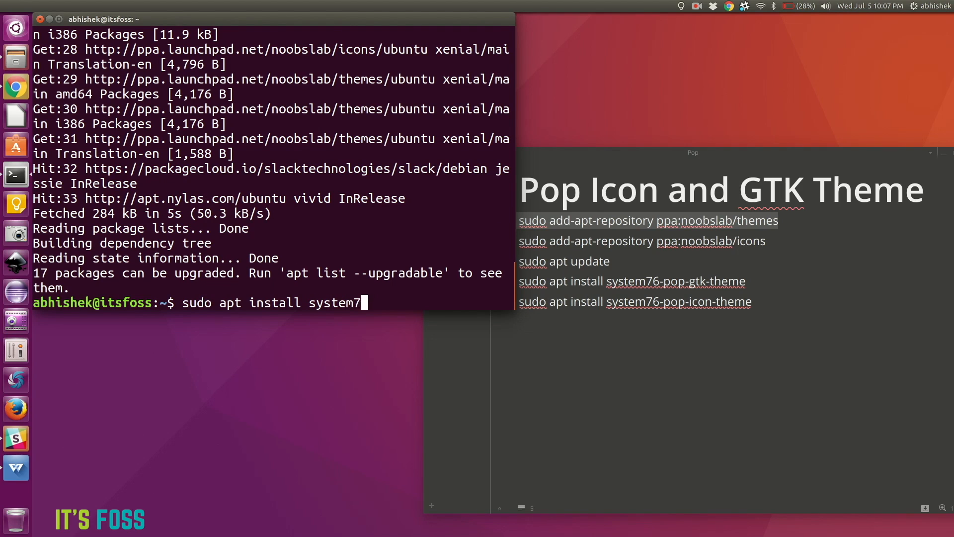
pyautogui.write('6-pop-icon-theme')
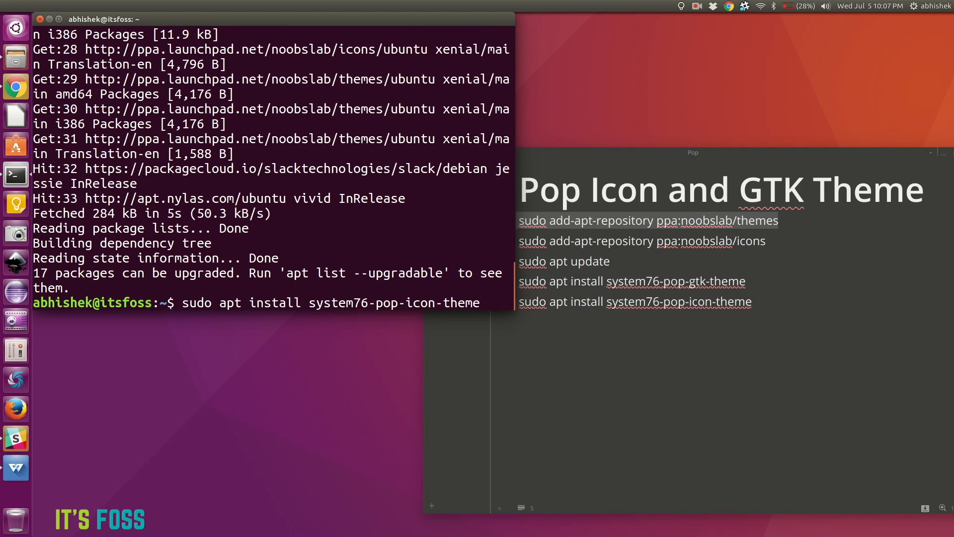
pyautogui.write('system')
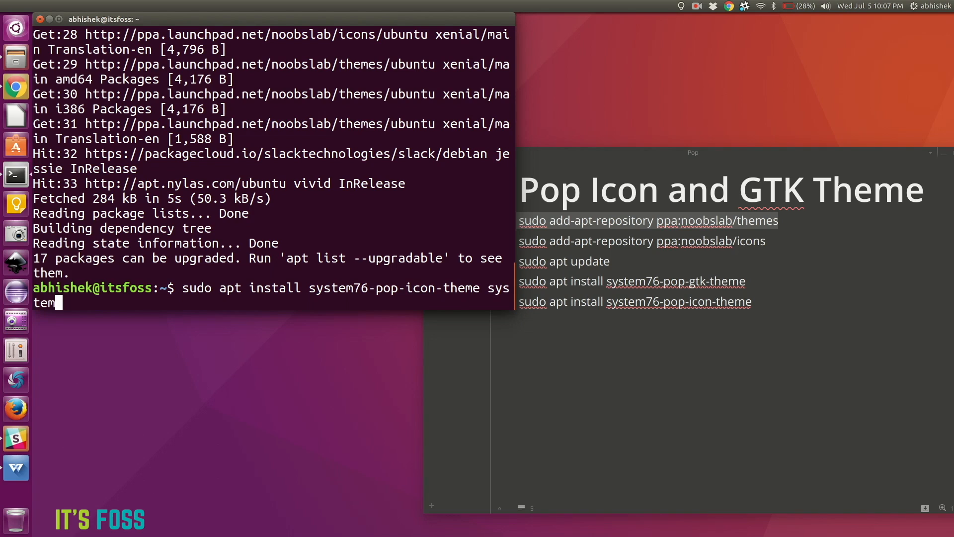
pyautogui.write('76-pop-')
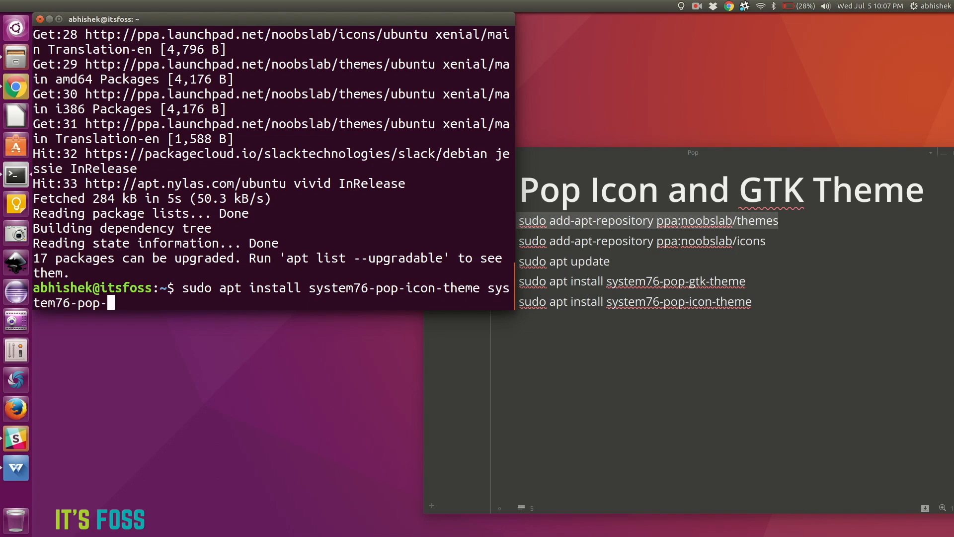
pyautogui.write('gtk-theme')
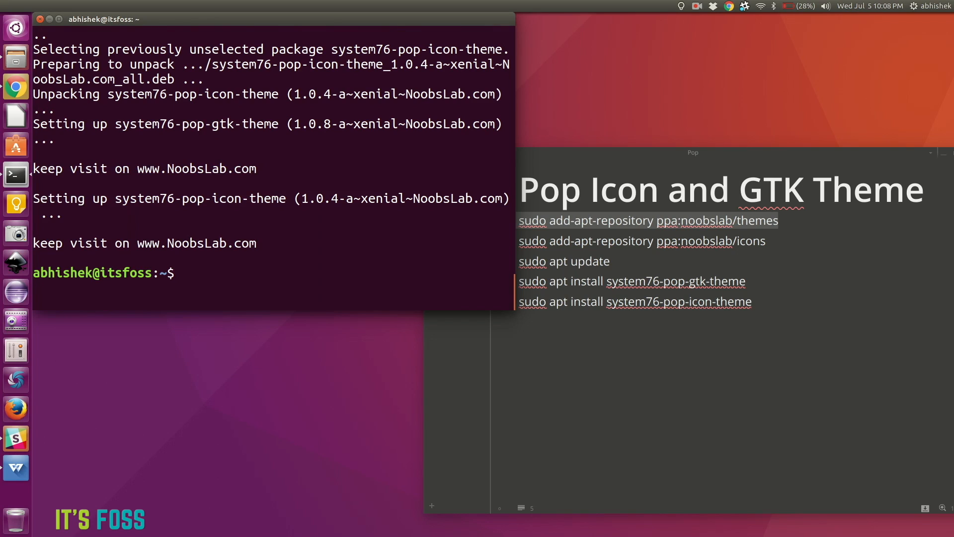
# Step: Install unity-tweak-tool (already newest), then launch it from a Dash search for 'twe'
pyautogui.write('sudo')
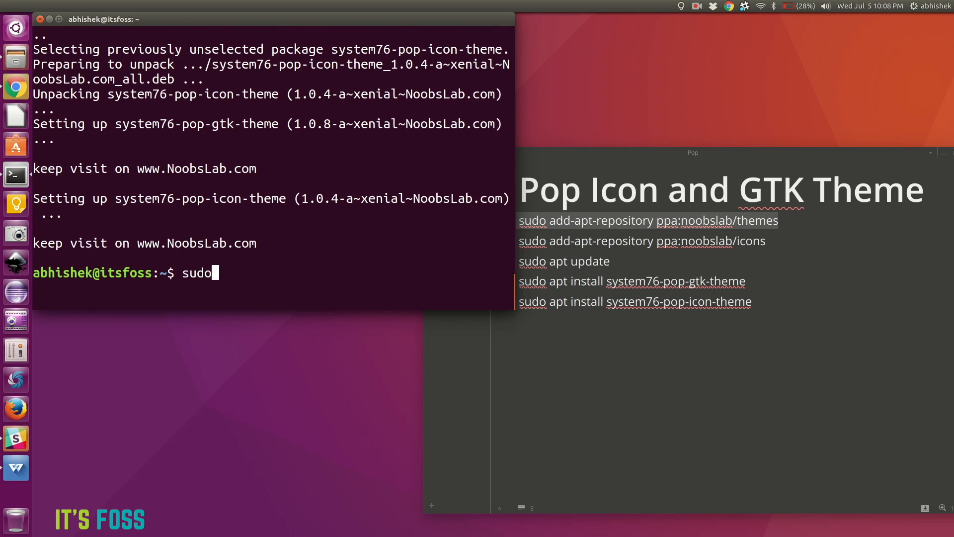
pyautogui.write('apt insta')
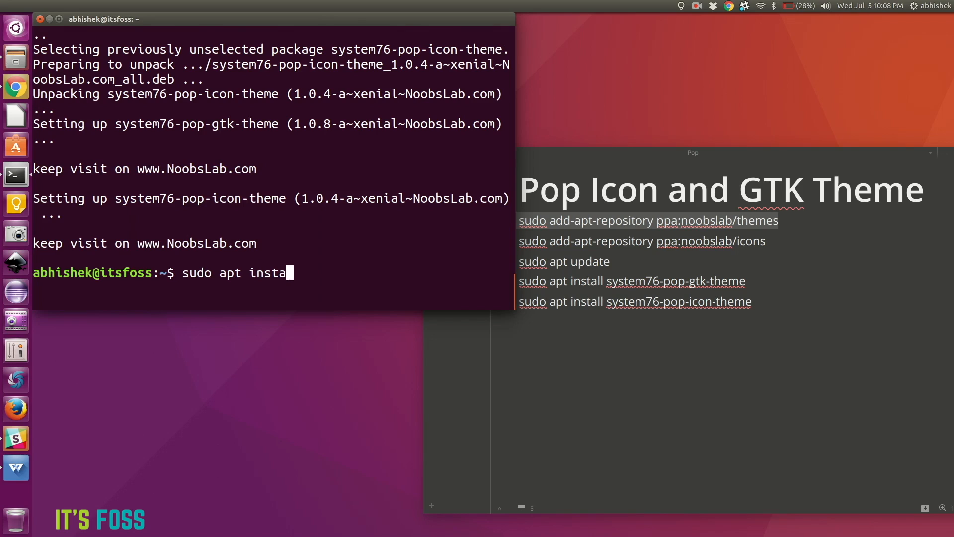
pyautogui.write('ll unity')
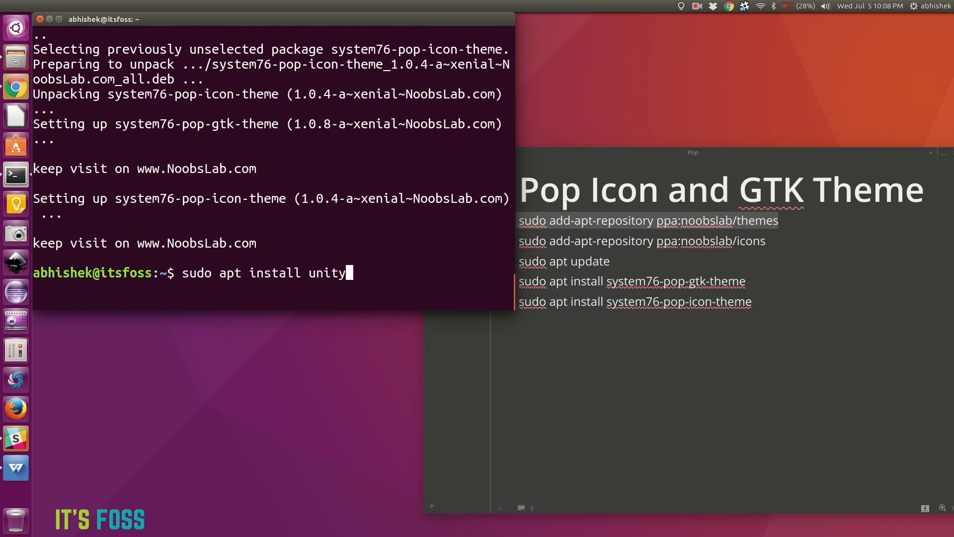
pyautogui.write('-tweak-tool')
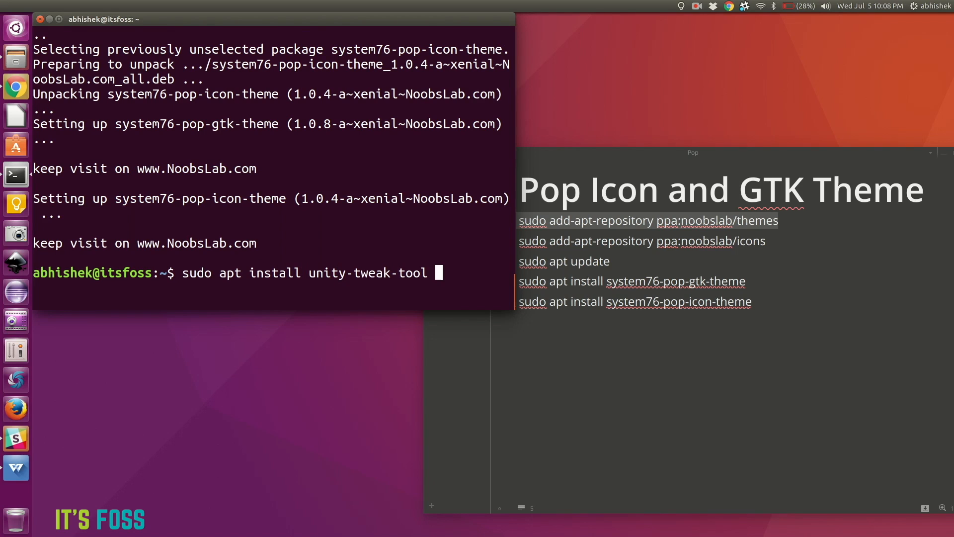
pyautogui.press('Return')
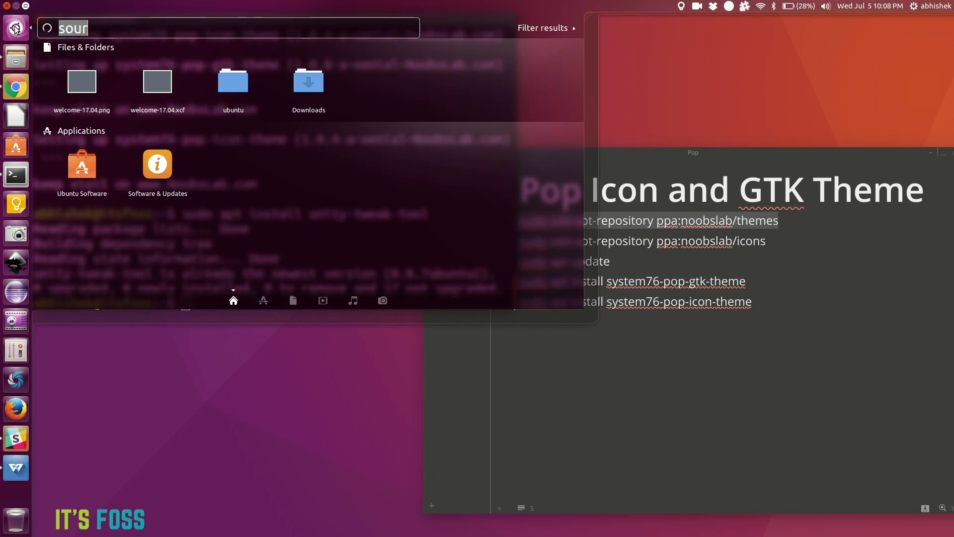
pyautogui.write('twe')
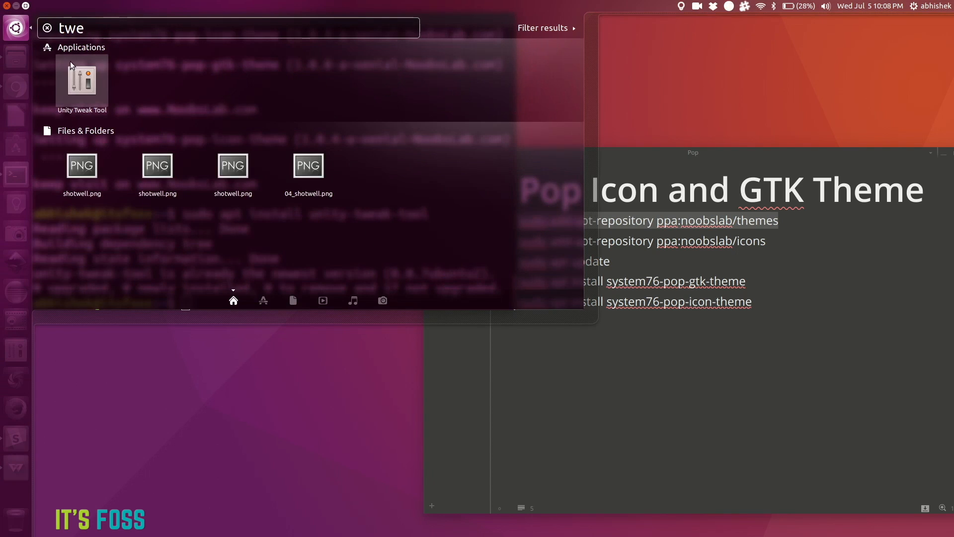
pyautogui.click(81, 80)
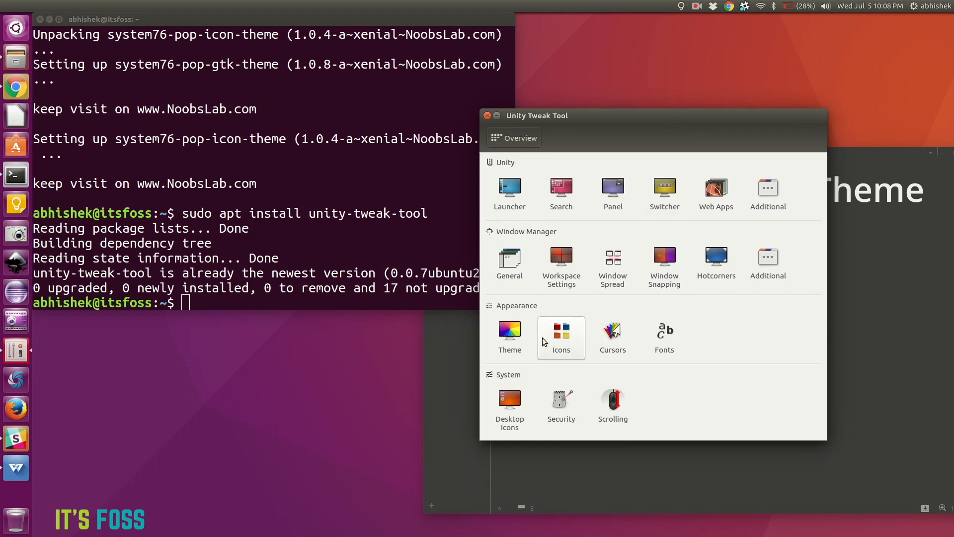
pyautogui.moveTo(510, 333)
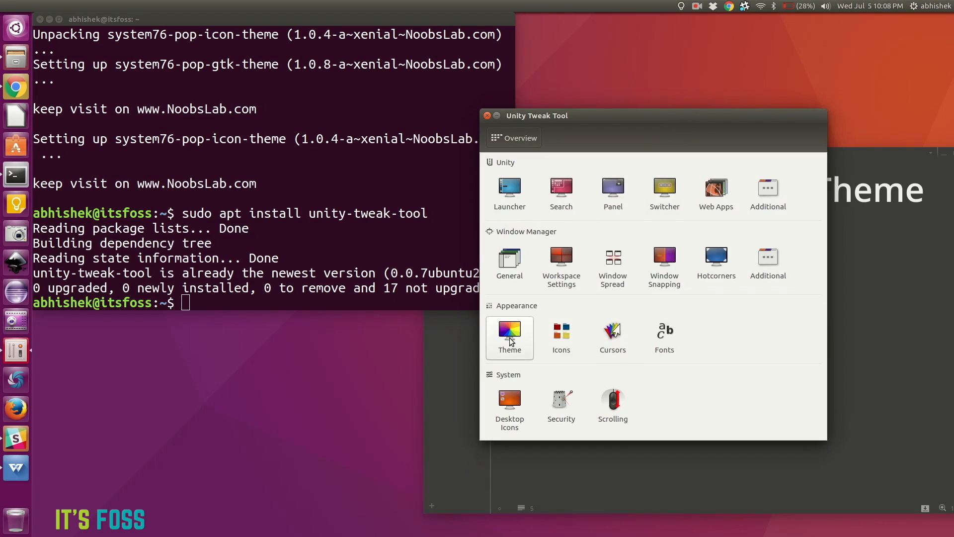
# Step: Choose Pop in the Icons tab, trying Restore defaults before reapplying Pop
pyautogui.click(510, 338)
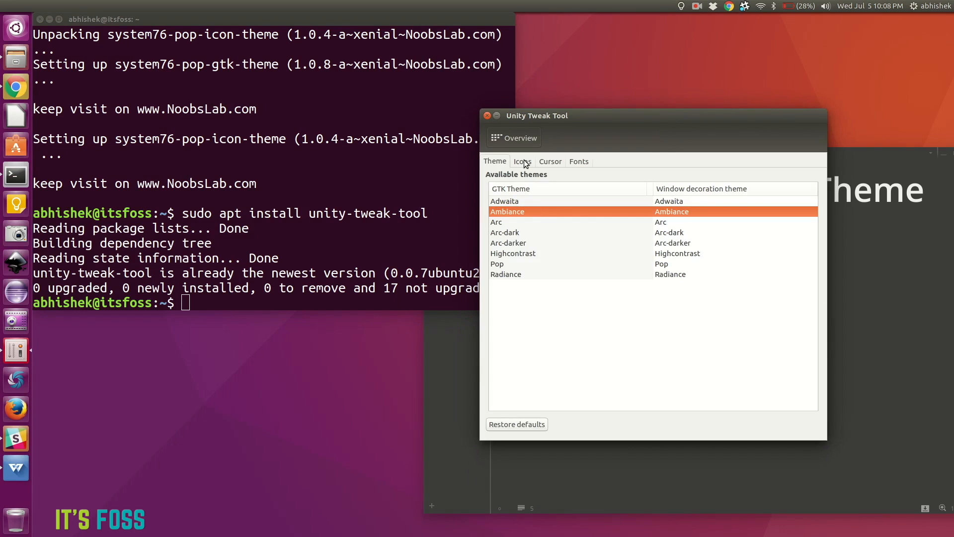
pyautogui.click(521, 161)
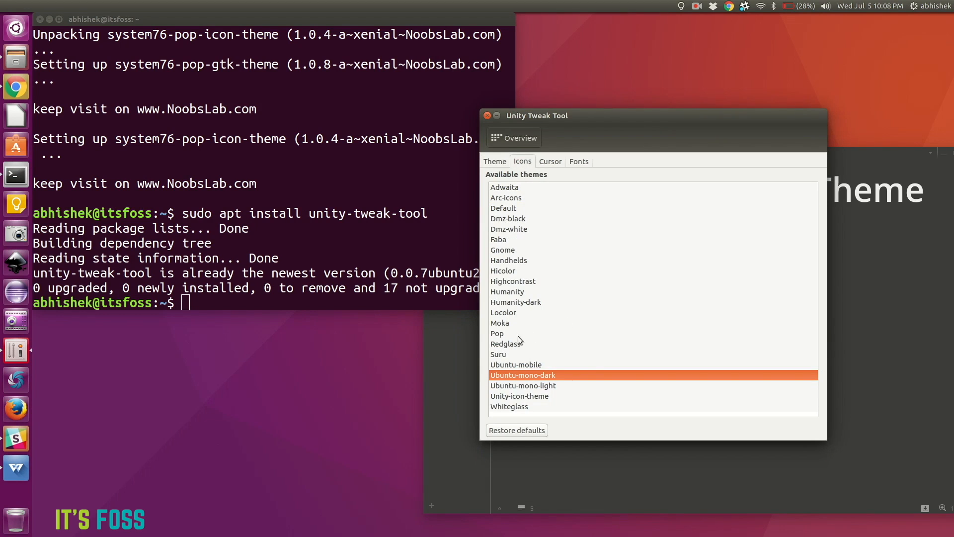
pyautogui.moveTo(501, 337)
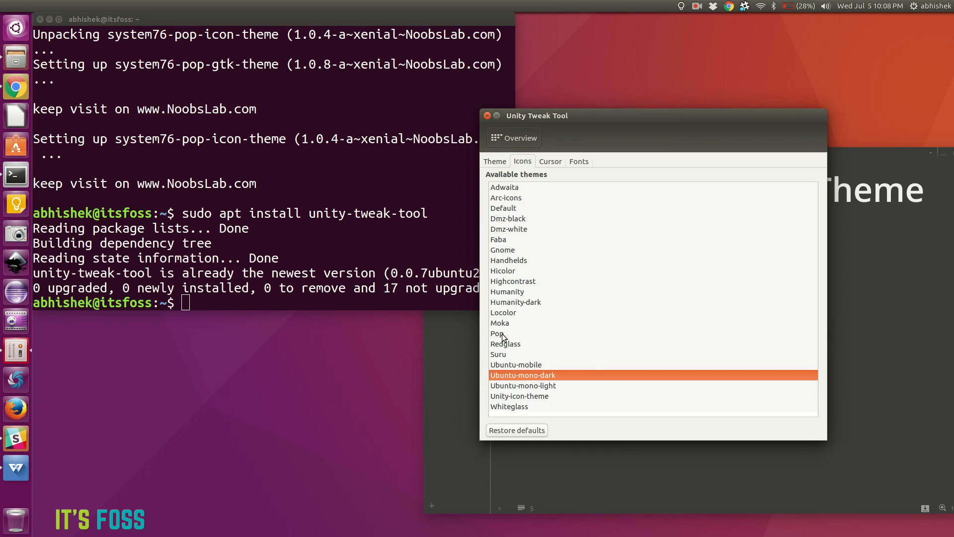
pyautogui.click(499, 333)
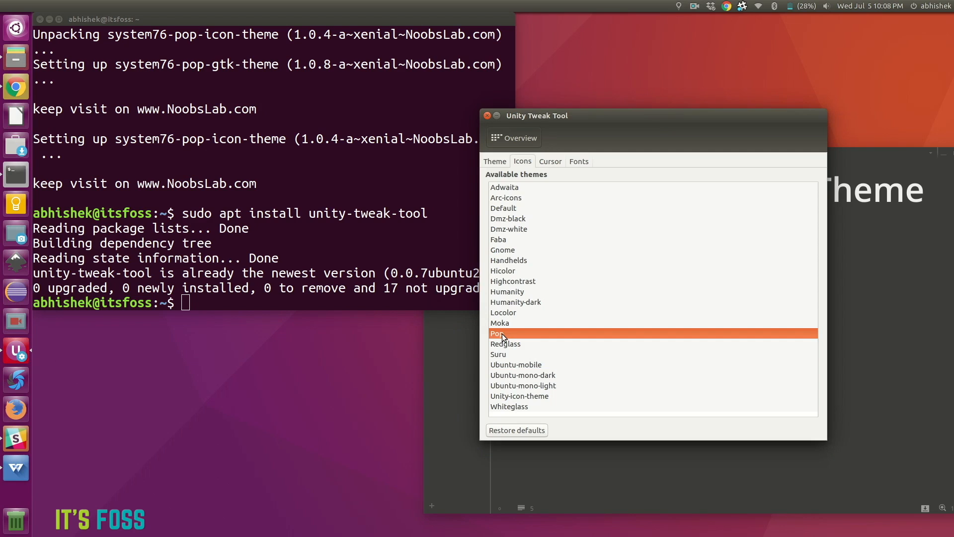
pyautogui.moveTo(14, 116)
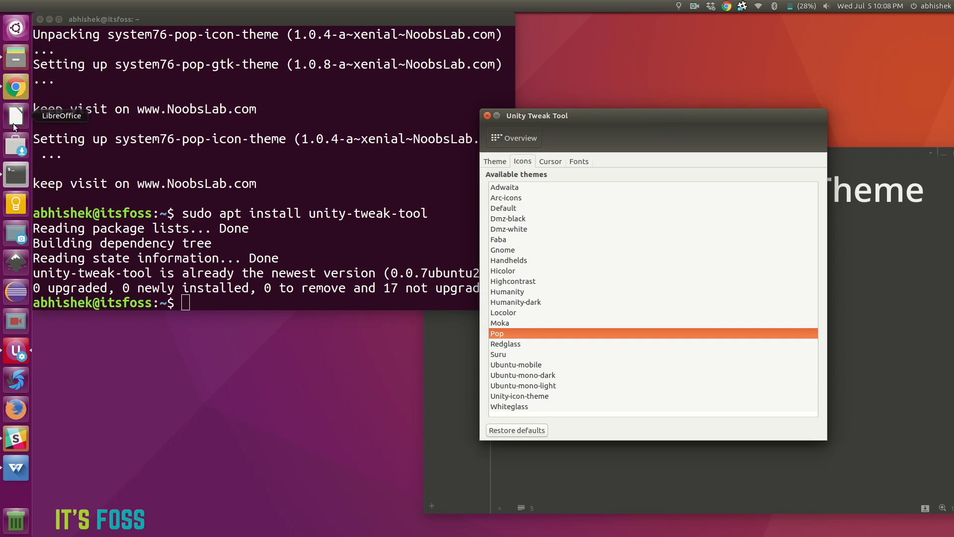
pyautogui.moveTo(533, 374)
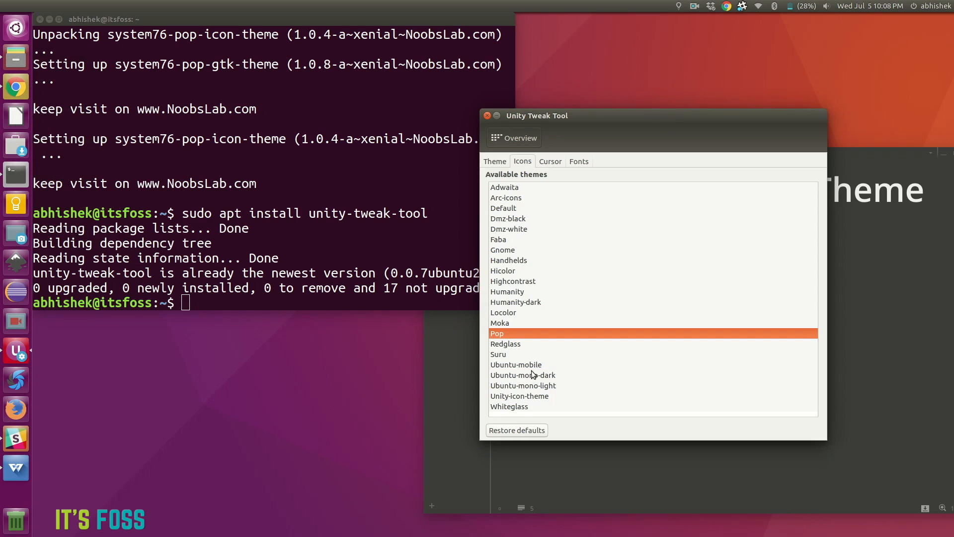
pyautogui.click(523, 374)
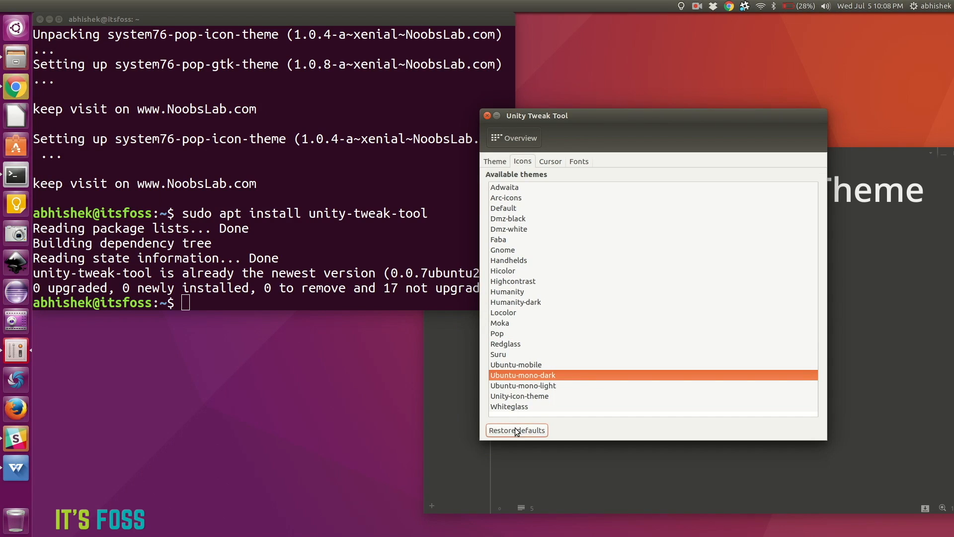
pyautogui.moveTo(500, 335)
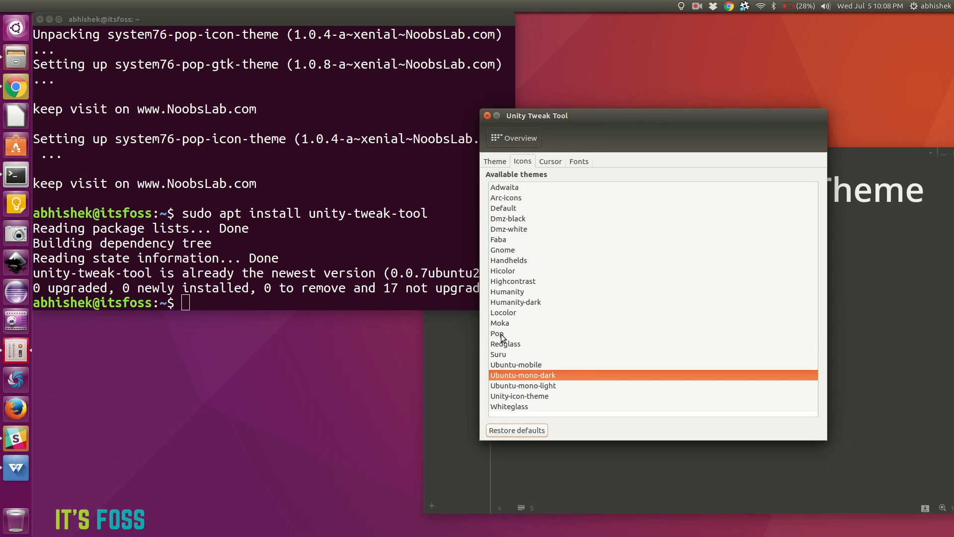
pyautogui.click(498, 333)
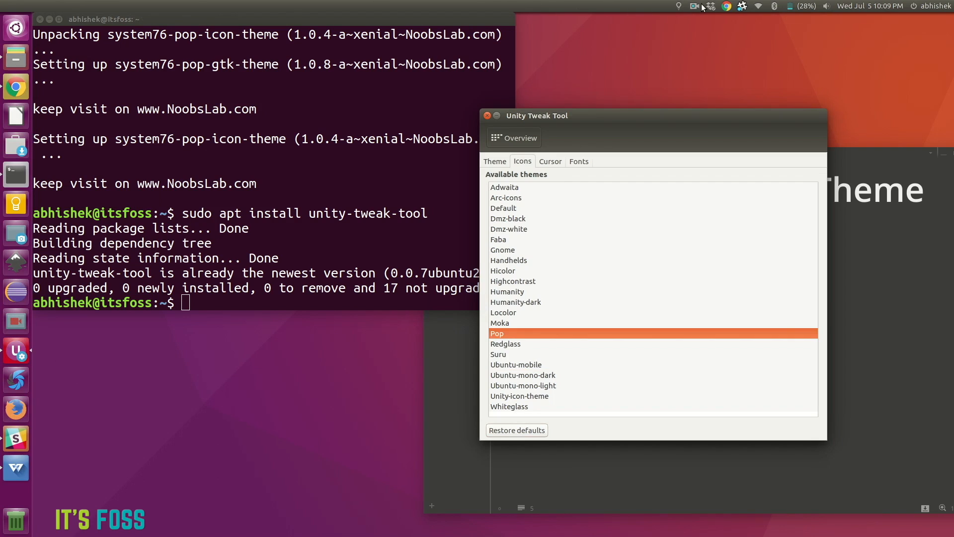
pyautogui.moveTo(17, 32)
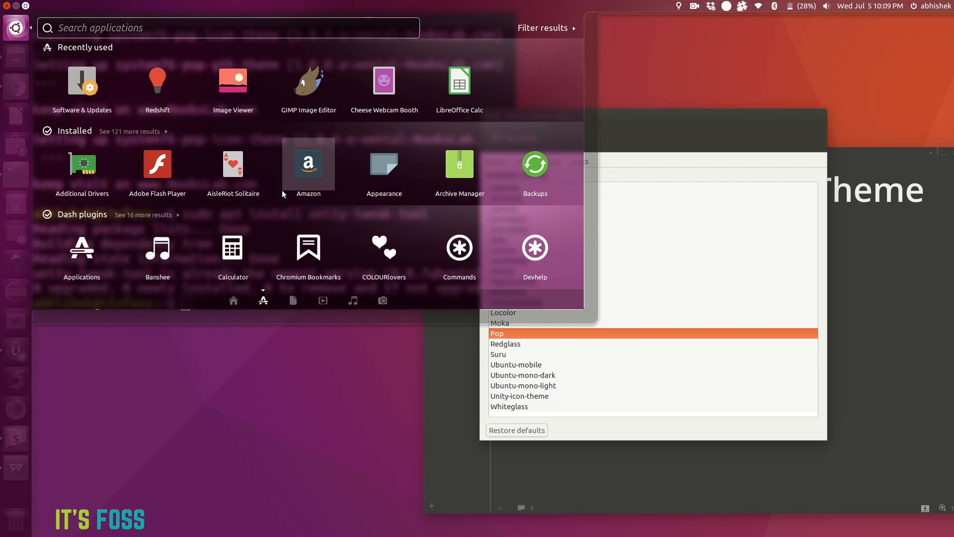
pyautogui.moveTo(257, 141)
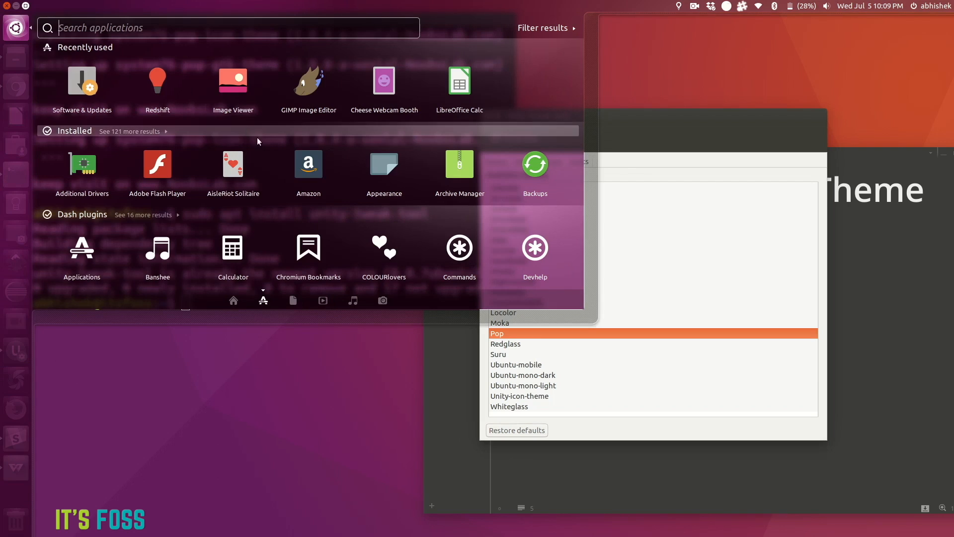
pyautogui.moveTo(515, 131)
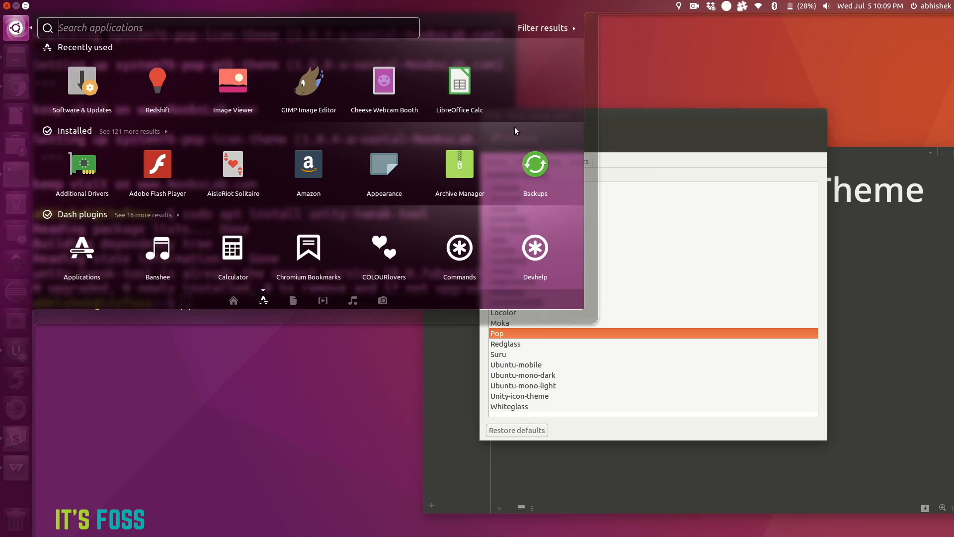
pyautogui.moveTo(670, 155)
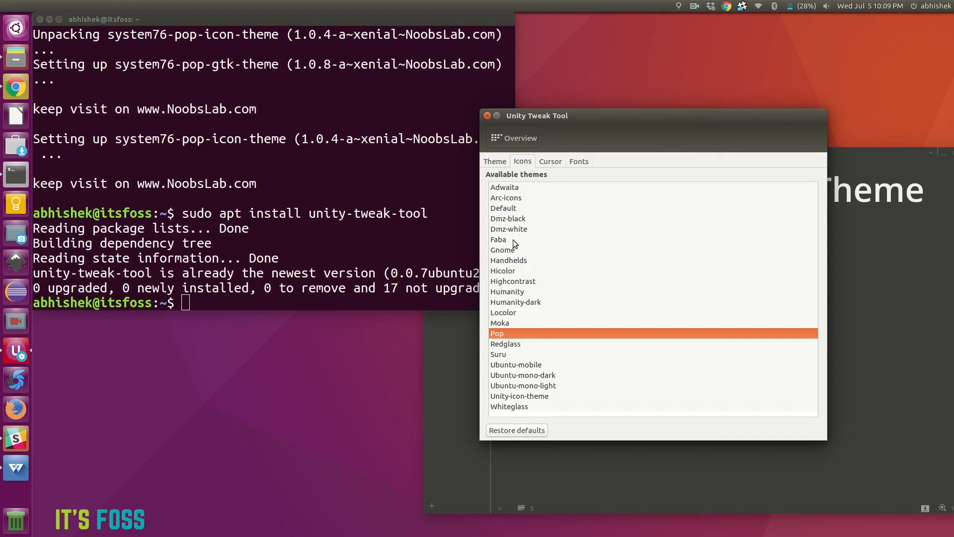
# Step: Select Pop in the Theme tab's GTK Theme list
pyautogui.click(495, 161)
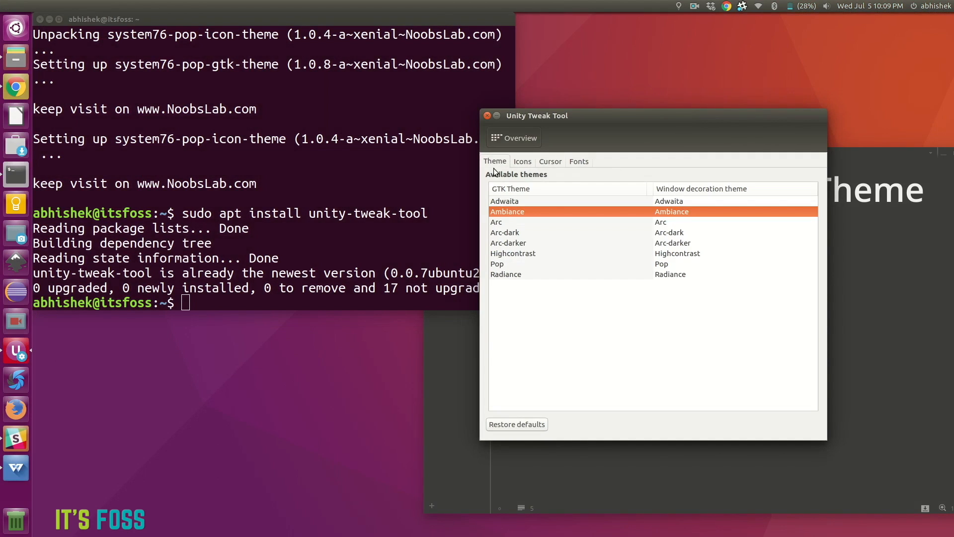
pyautogui.moveTo(502, 268)
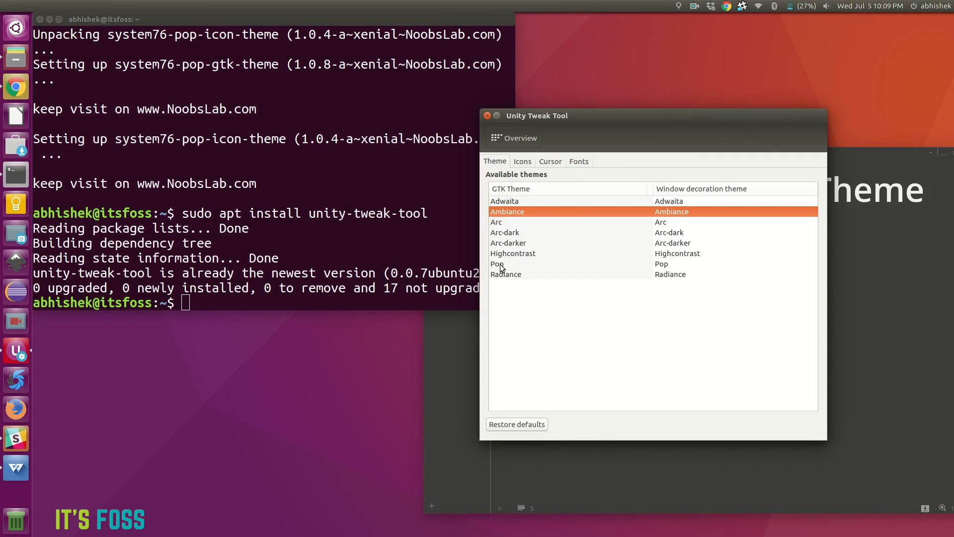
pyautogui.click(498, 277)
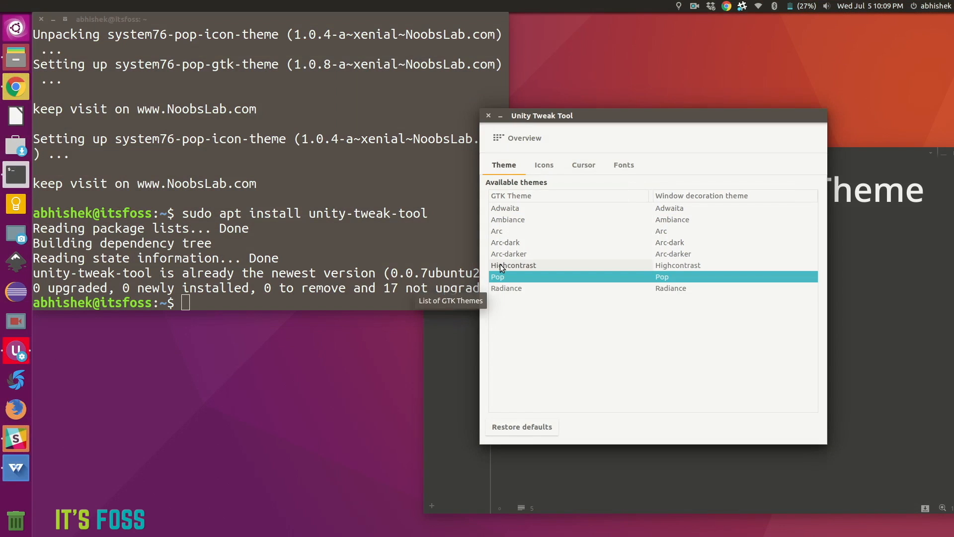
pyautogui.moveTo(338, 20)
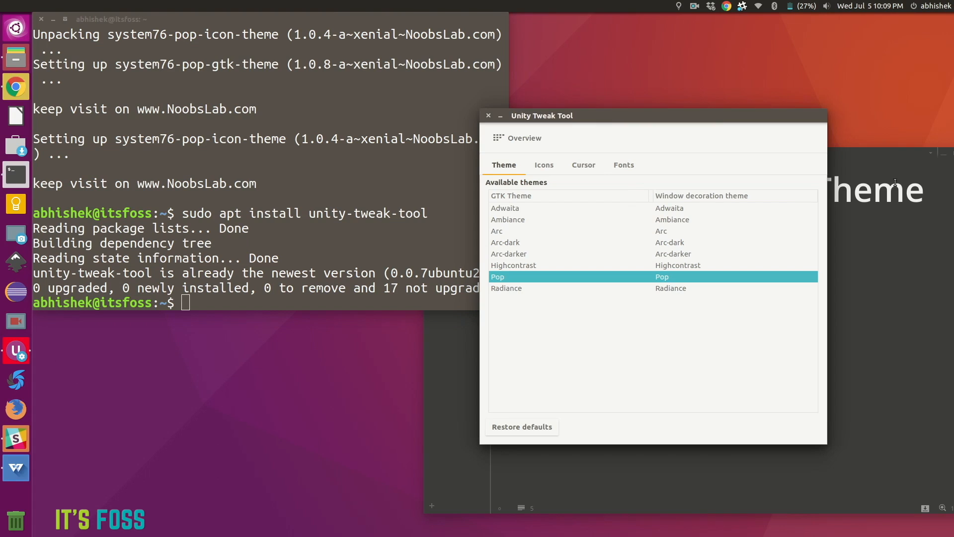
pyautogui.moveTo(24, 66)
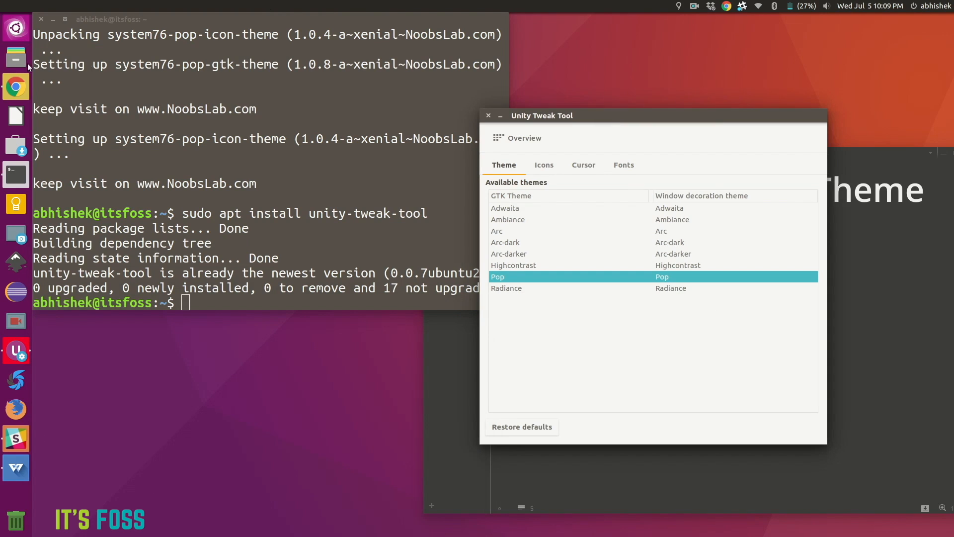
pyautogui.moveTo(540, 220)
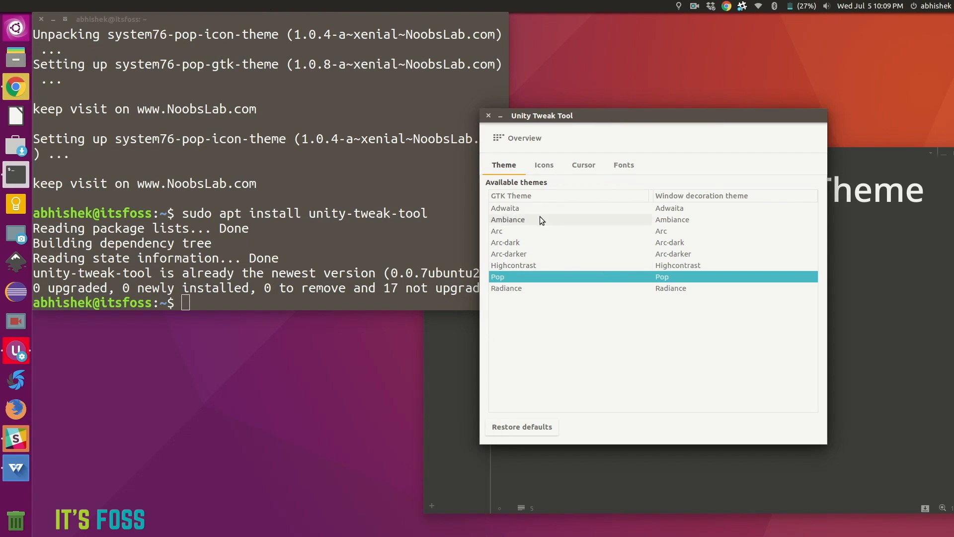
pyautogui.moveTo(541, 220)
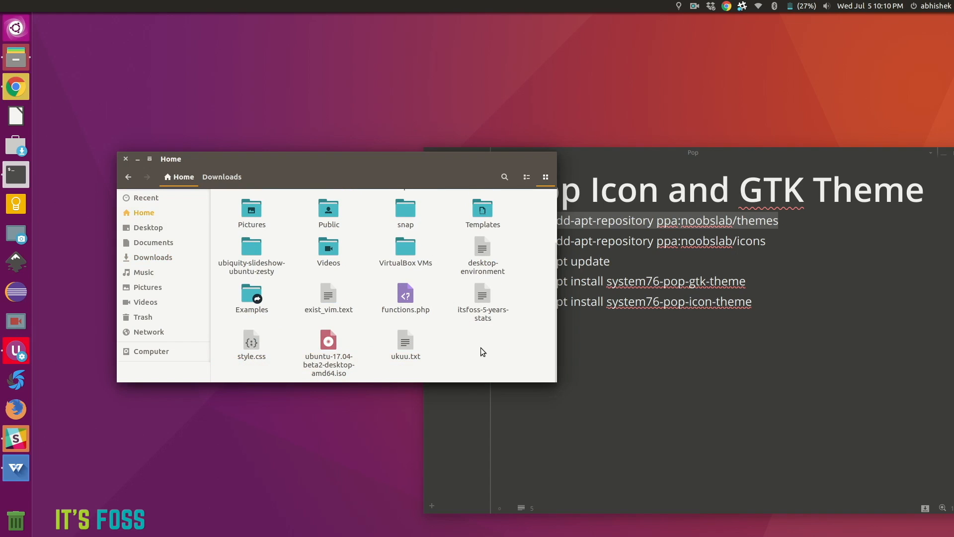
# Step: Set the System76 PNG as wallpaper, replacing the existing Wallpapers copy, and close Files
pyautogui.click(328, 334)
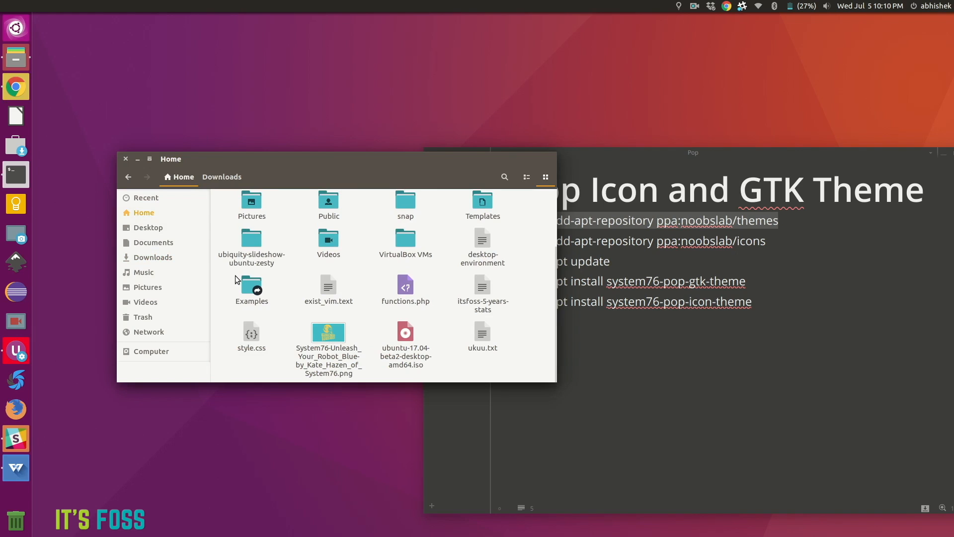
pyautogui.rightClick(328, 332)
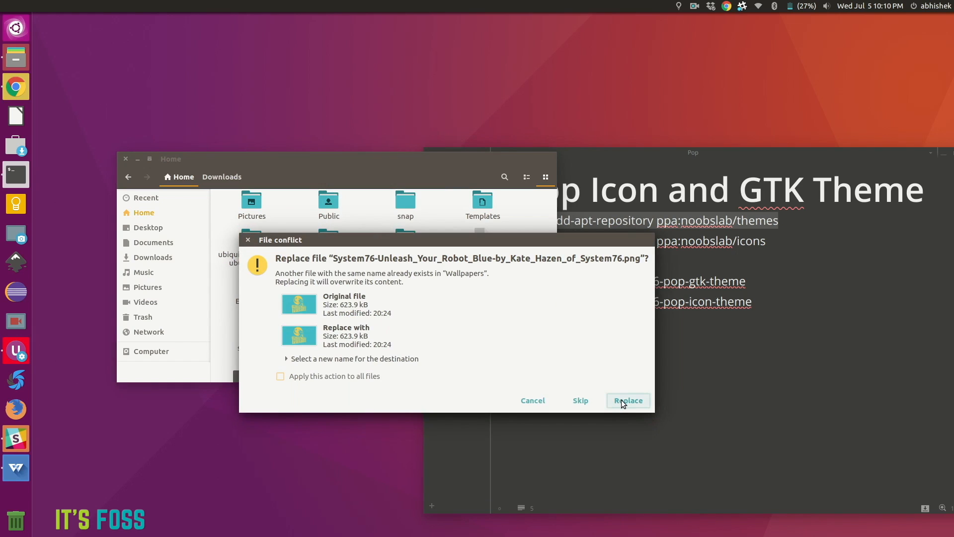
pyautogui.click(627, 401)
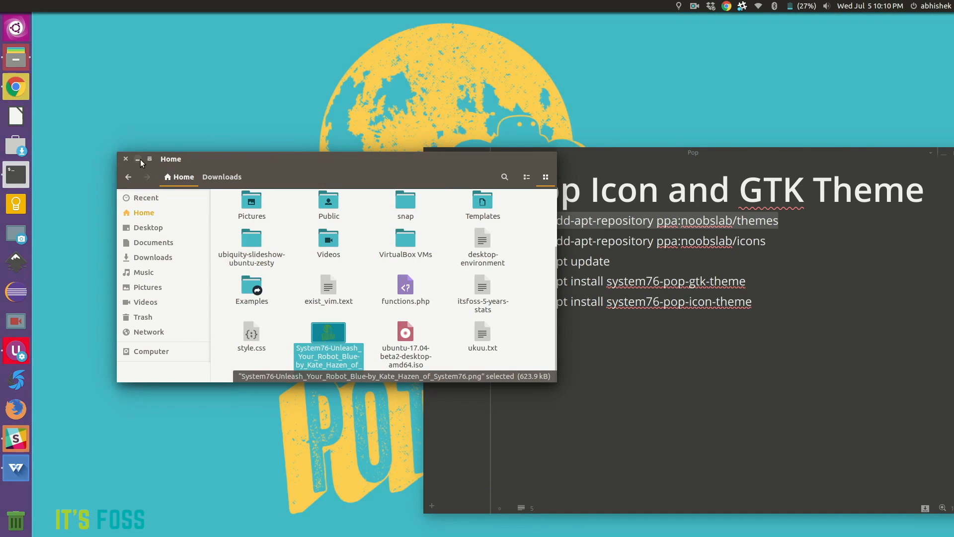
pyautogui.click(125, 159)
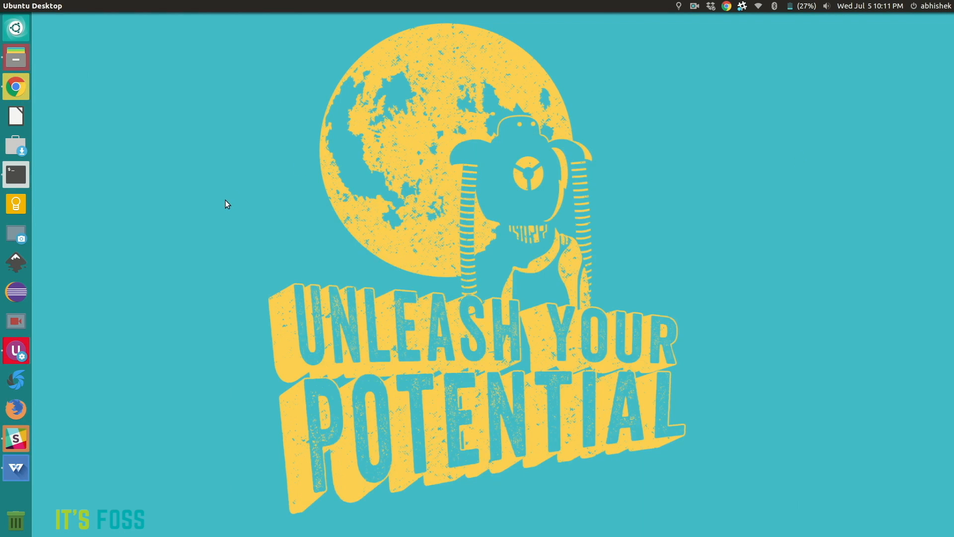
pyautogui.moveTo(146, 247)
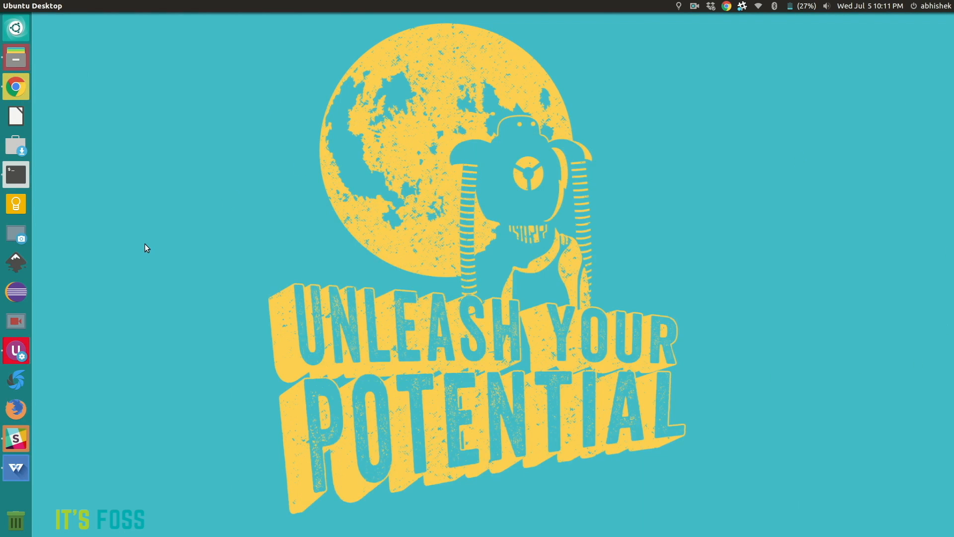
pyautogui.moveTo(71, 356)
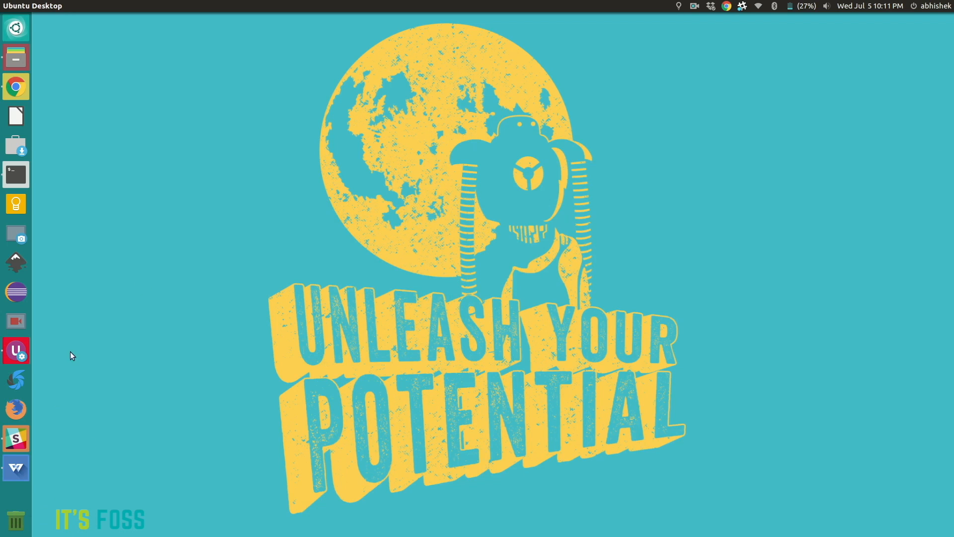
pyautogui.moveTo(17, 28)
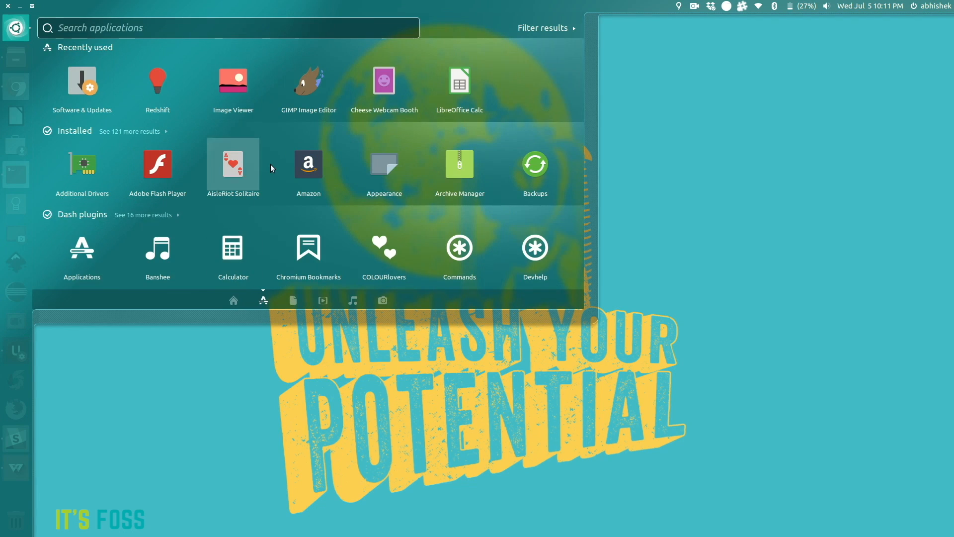
# Step: Expand 'See 121 more results' under Installed and scroll through the Pop-styled app icons
pyautogui.click(129, 131)
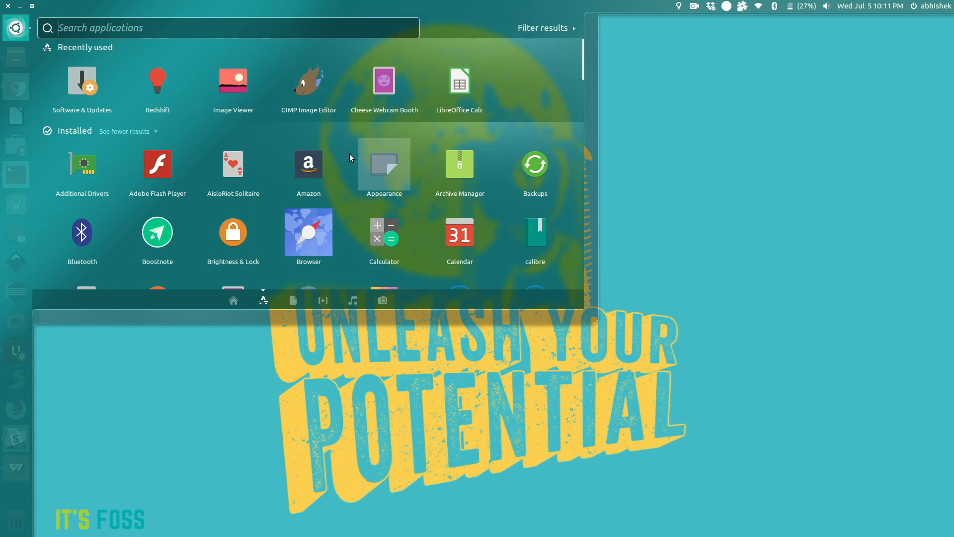
pyautogui.scroll(-3)
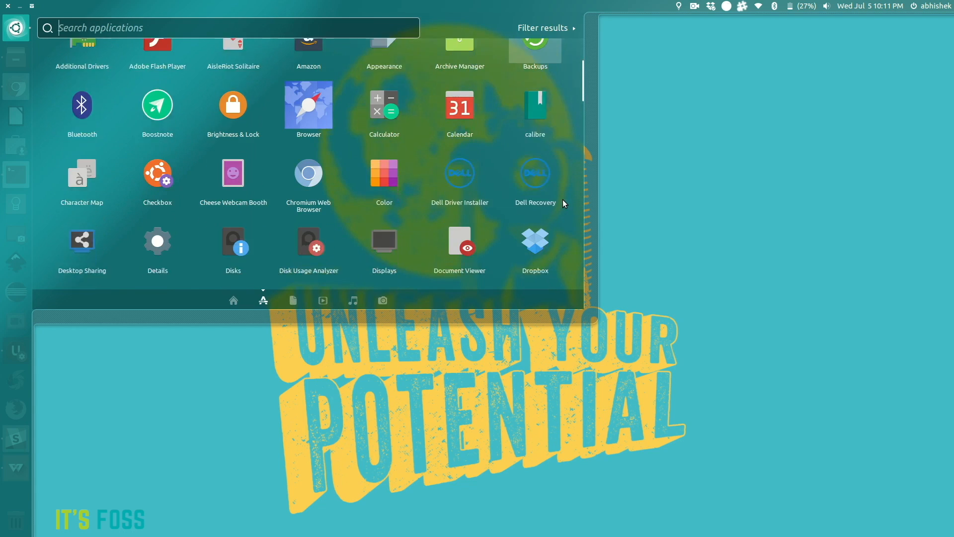
pyautogui.scroll(-3)
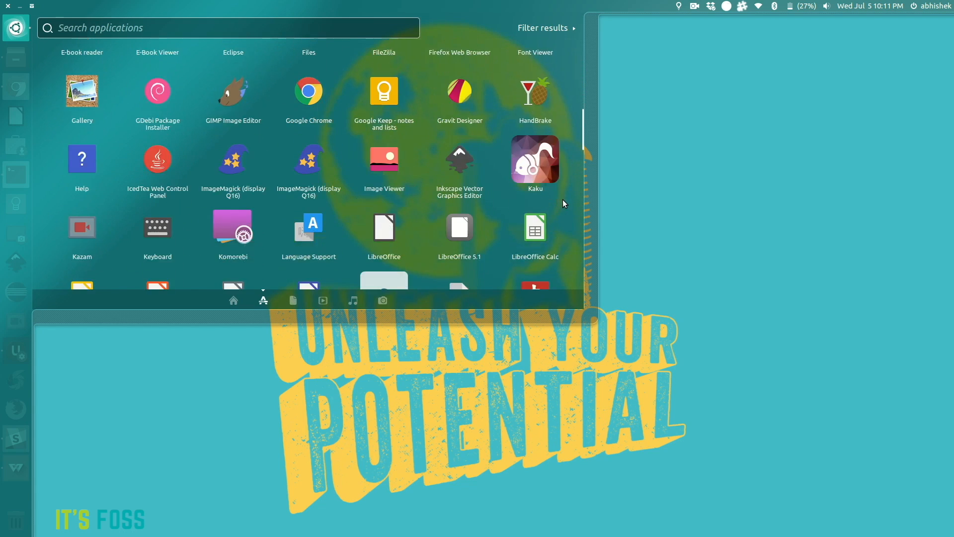
pyautogui.scroll(-3)
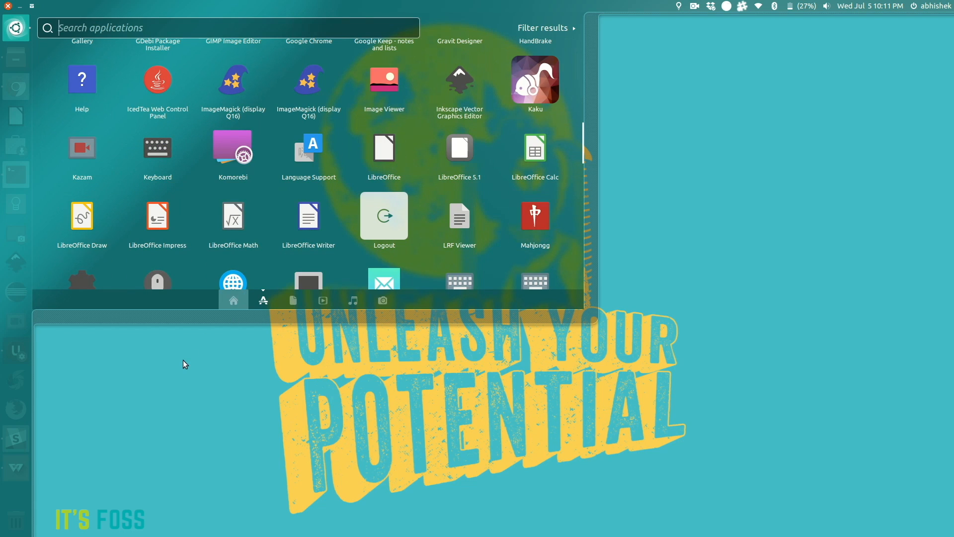